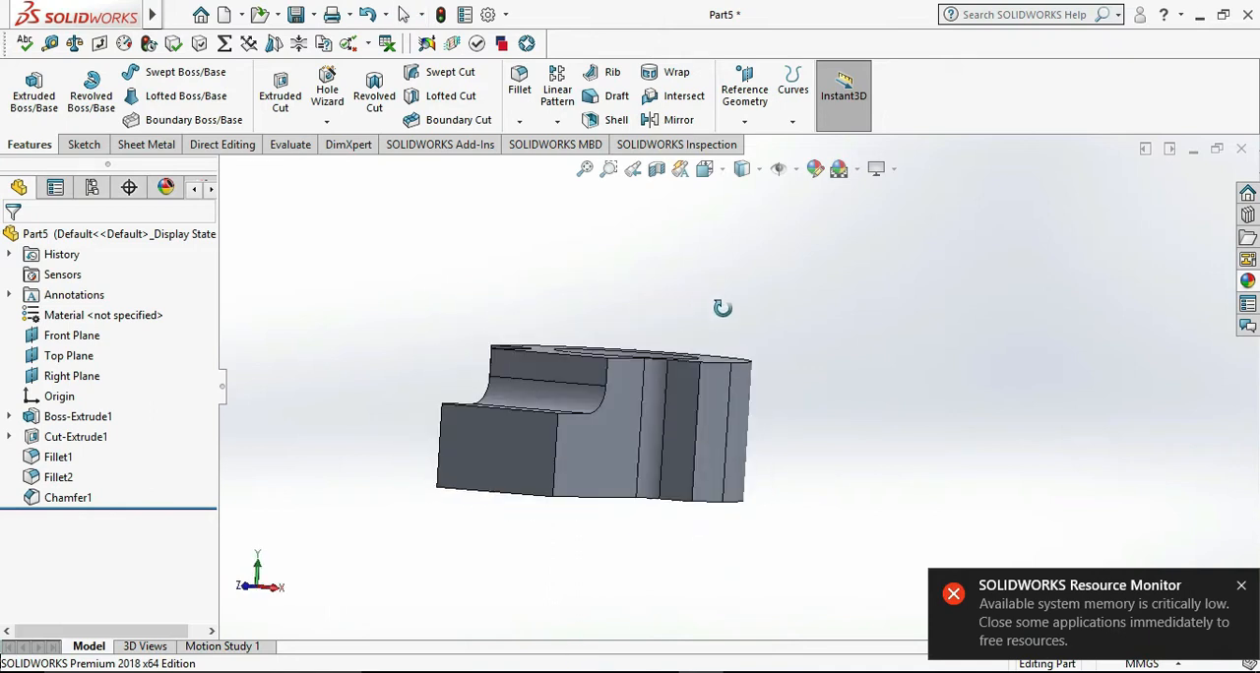
Orbit the finished part to view it from another side
left_click_drag(724, 311, 834, 405)
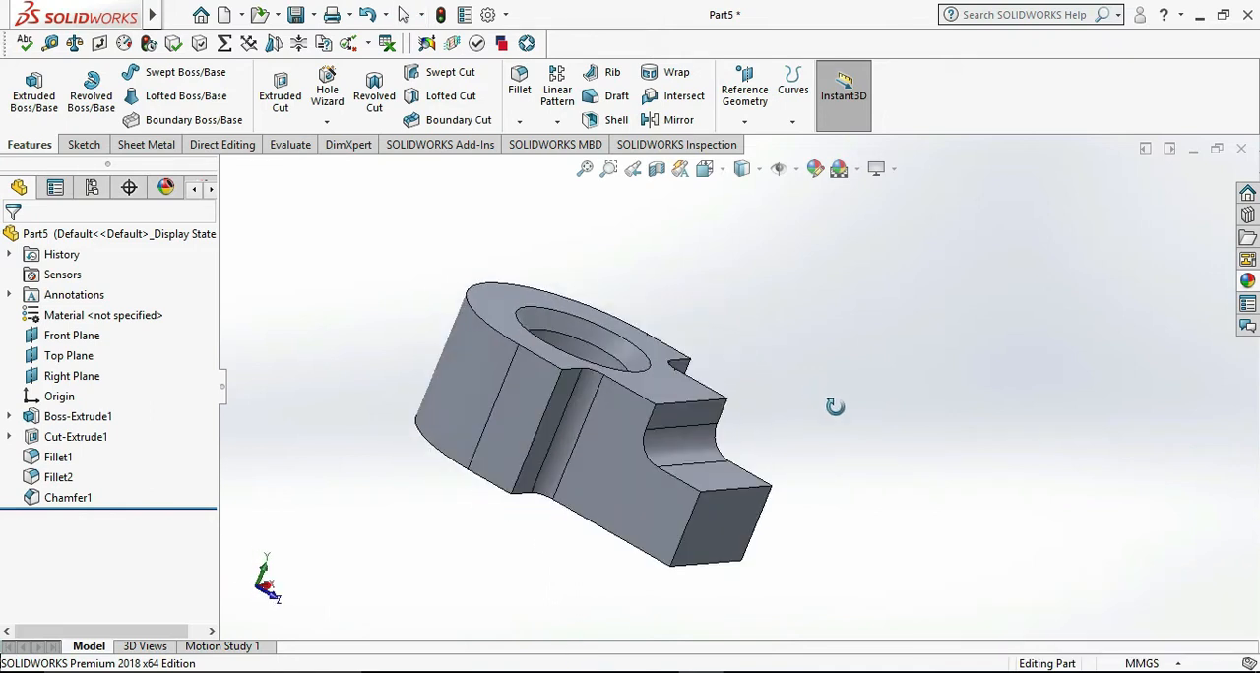
left_click_drag(835, 405, 756, 504)
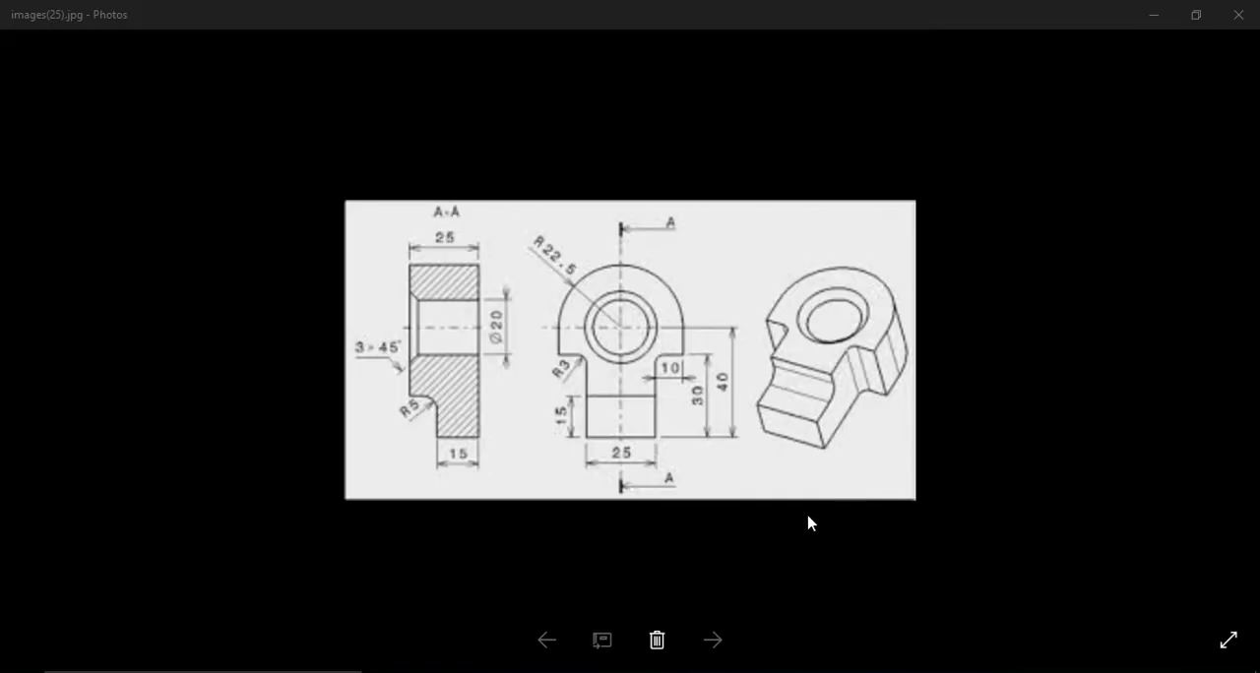
mouse_move(785, 524)
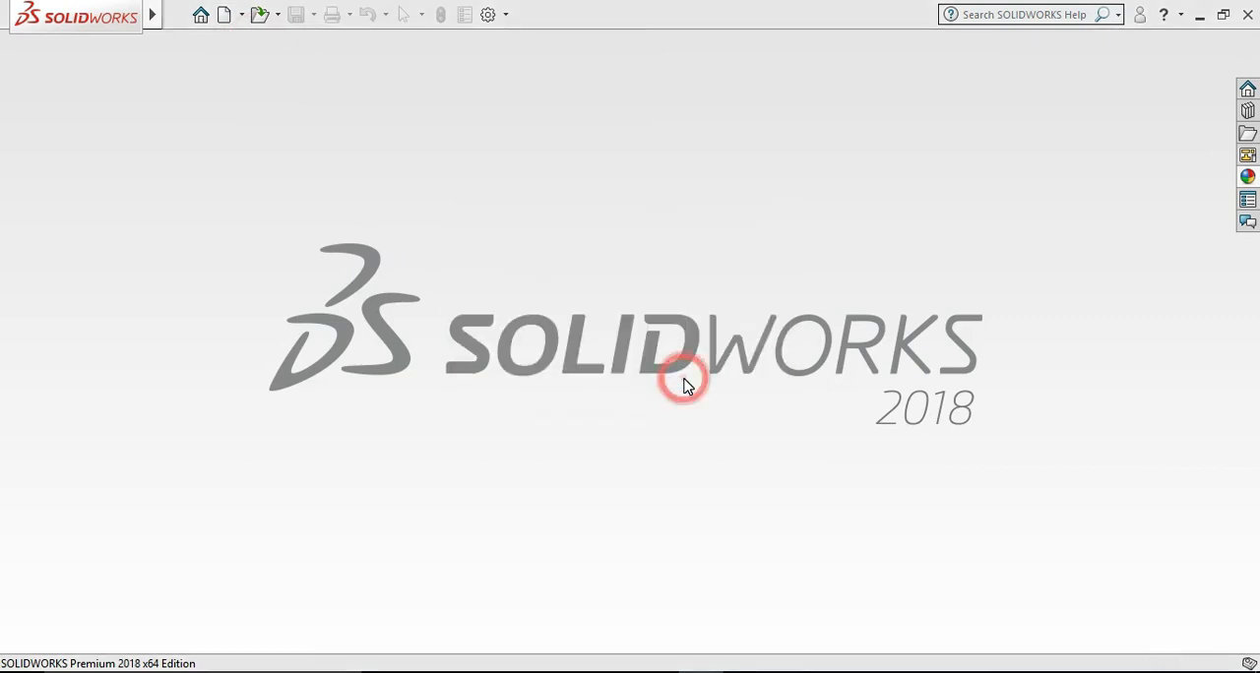
Create a new single-part document
left_click(225, 14)
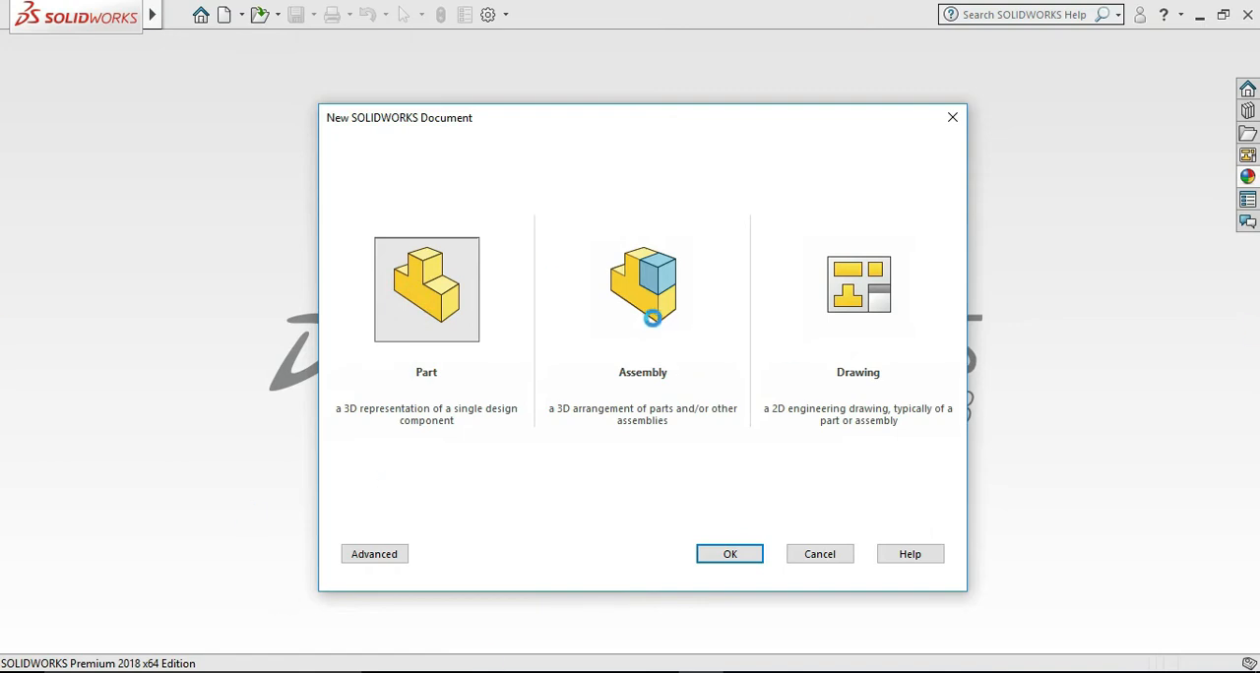
left_click(729, 553)
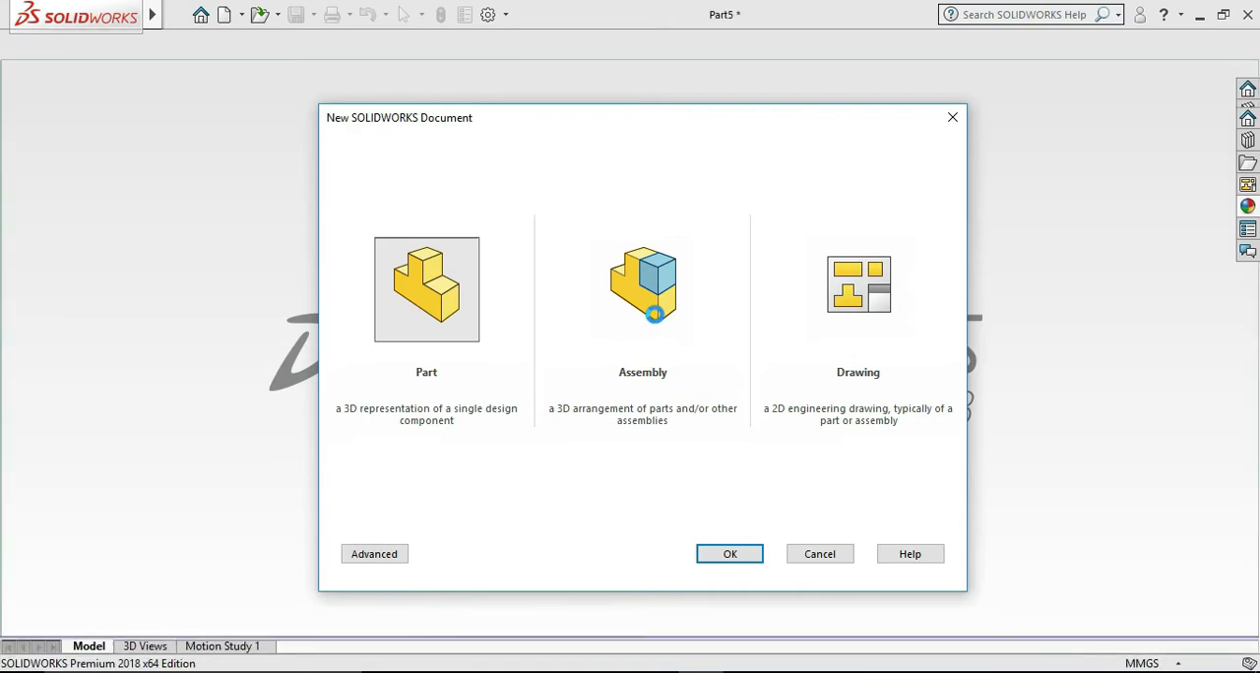
left_click(728, 553)
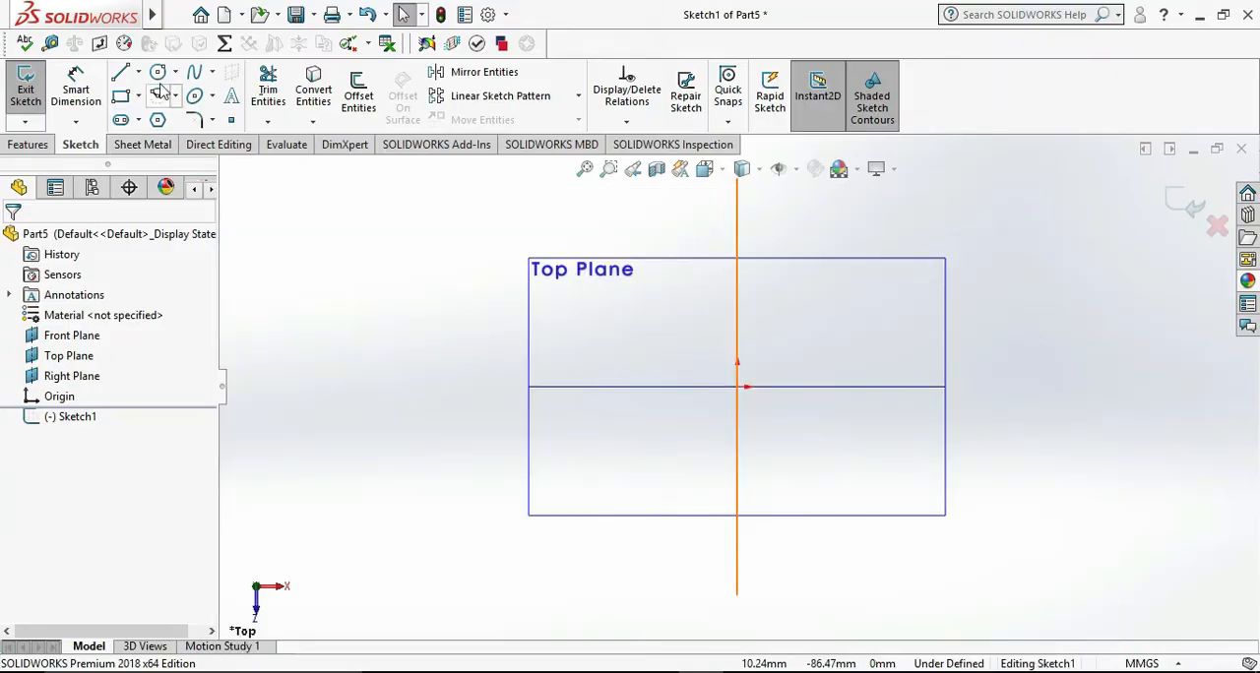
Draw a centerpoint arc at the origin and dimension its radius to 22.5
left_click(158, 71)
type("22.5")
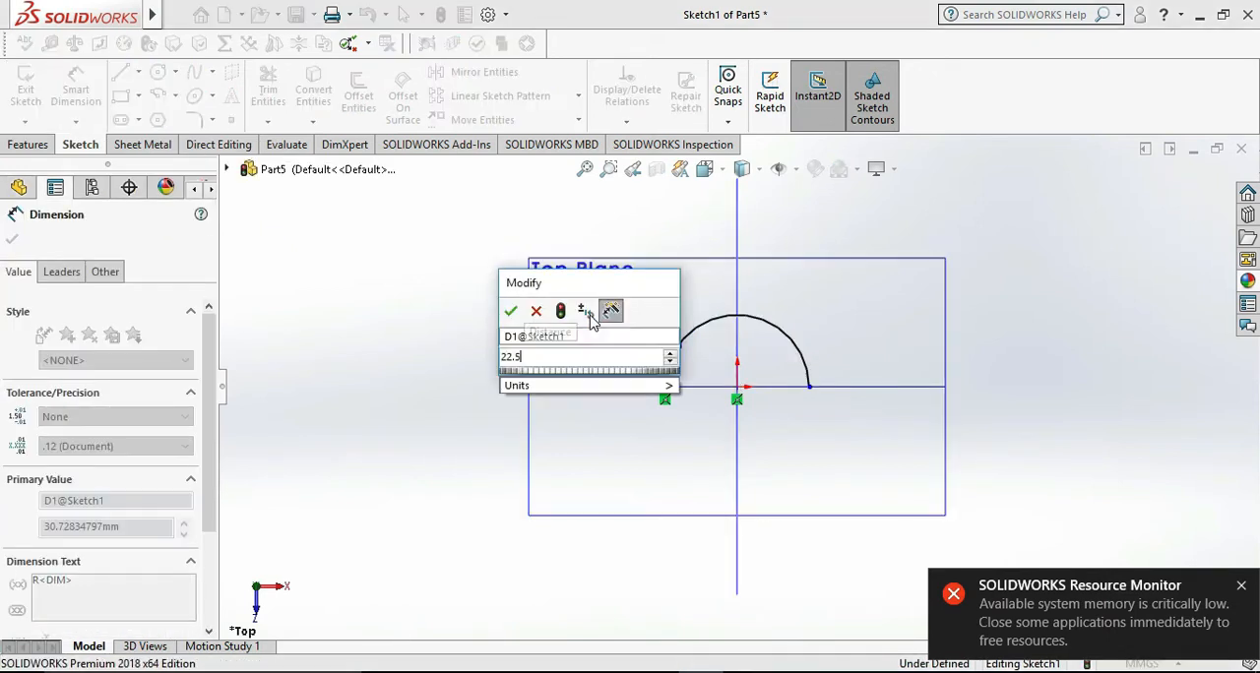
left_click(512, 311)
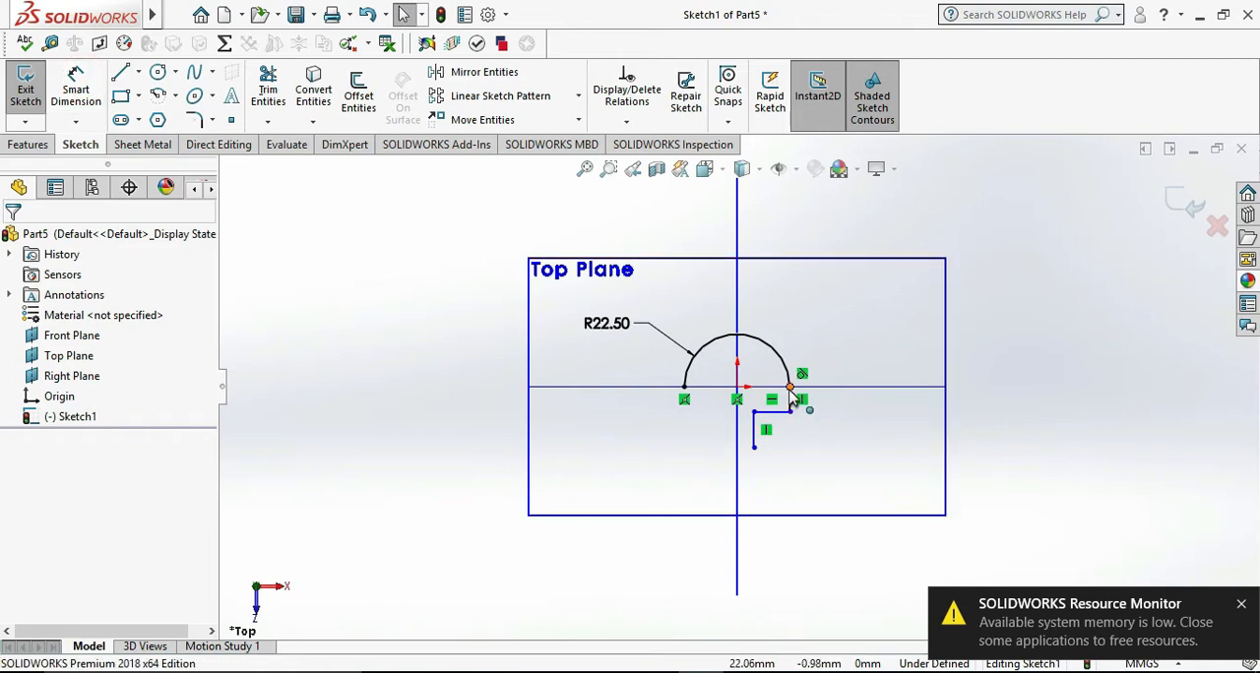
Dimension the short line to 10 and the horizontal offset from the origin to 25/2
left_click(74, 88)
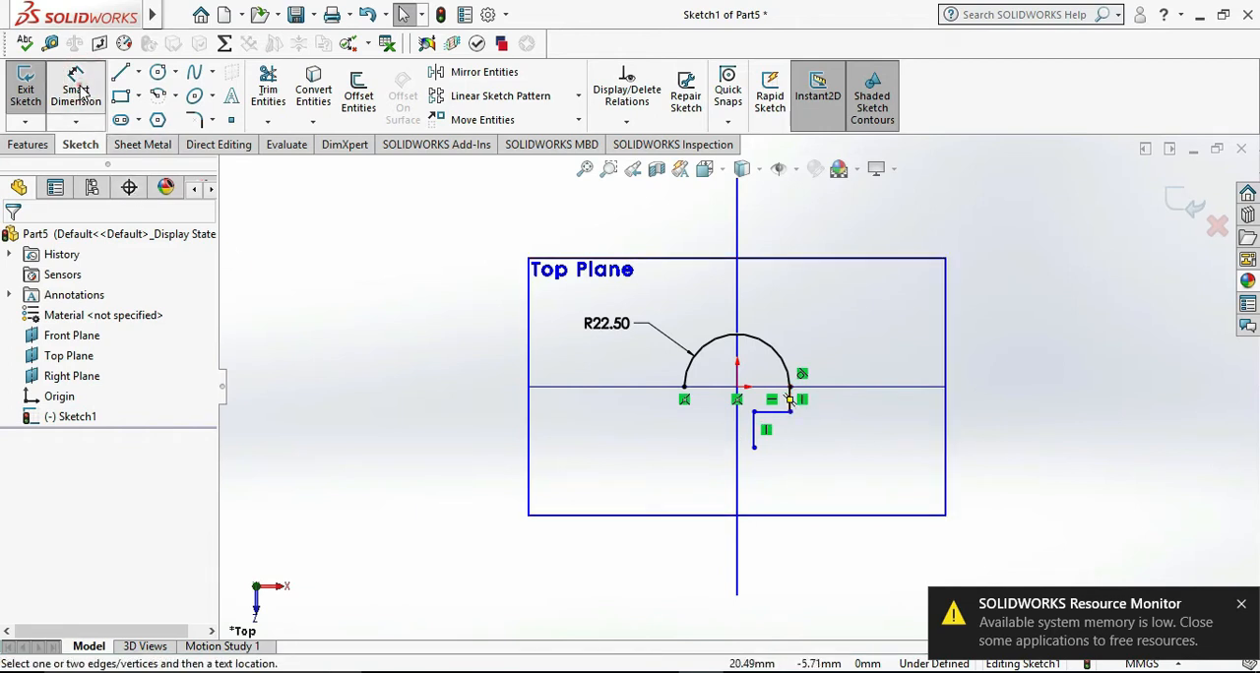
left_click(787, 386)
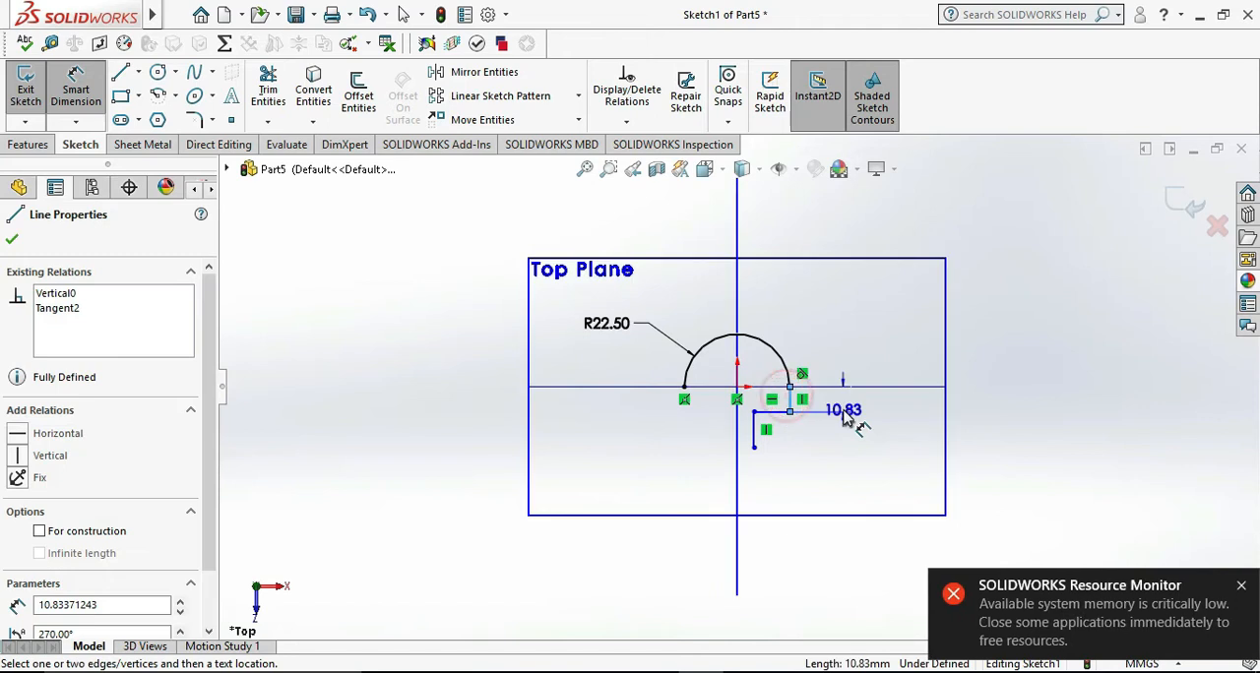
left_click(842, 409)
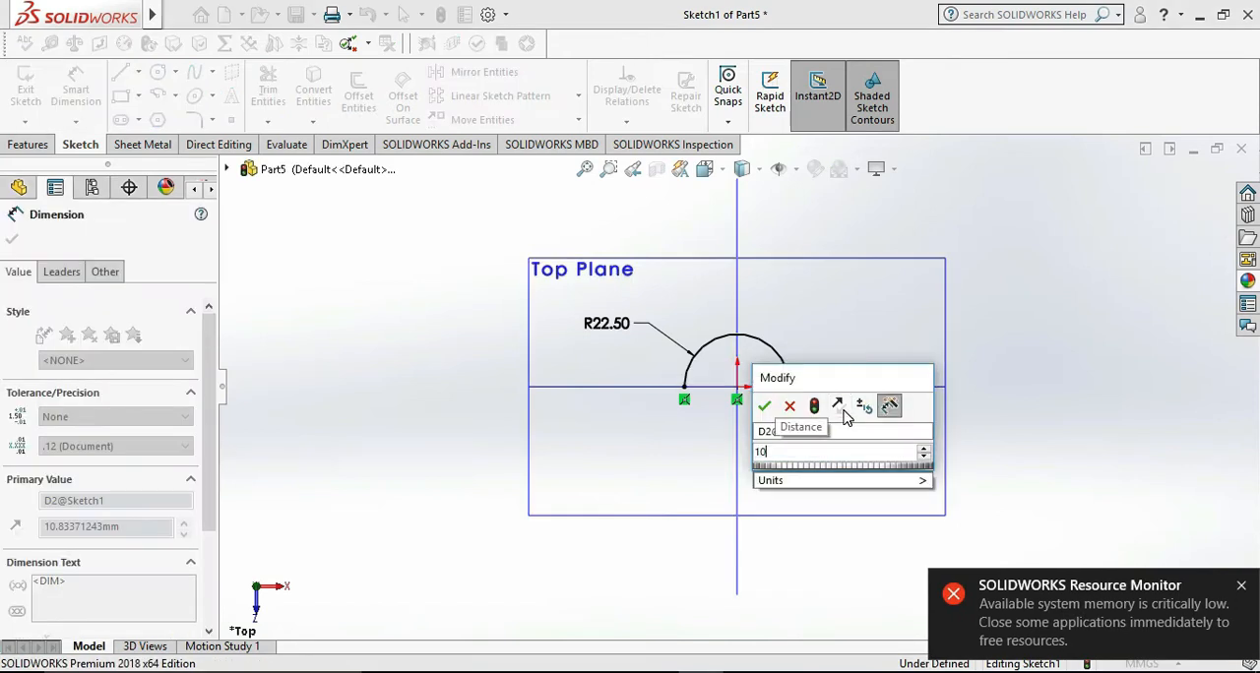
left_click(763, 406)
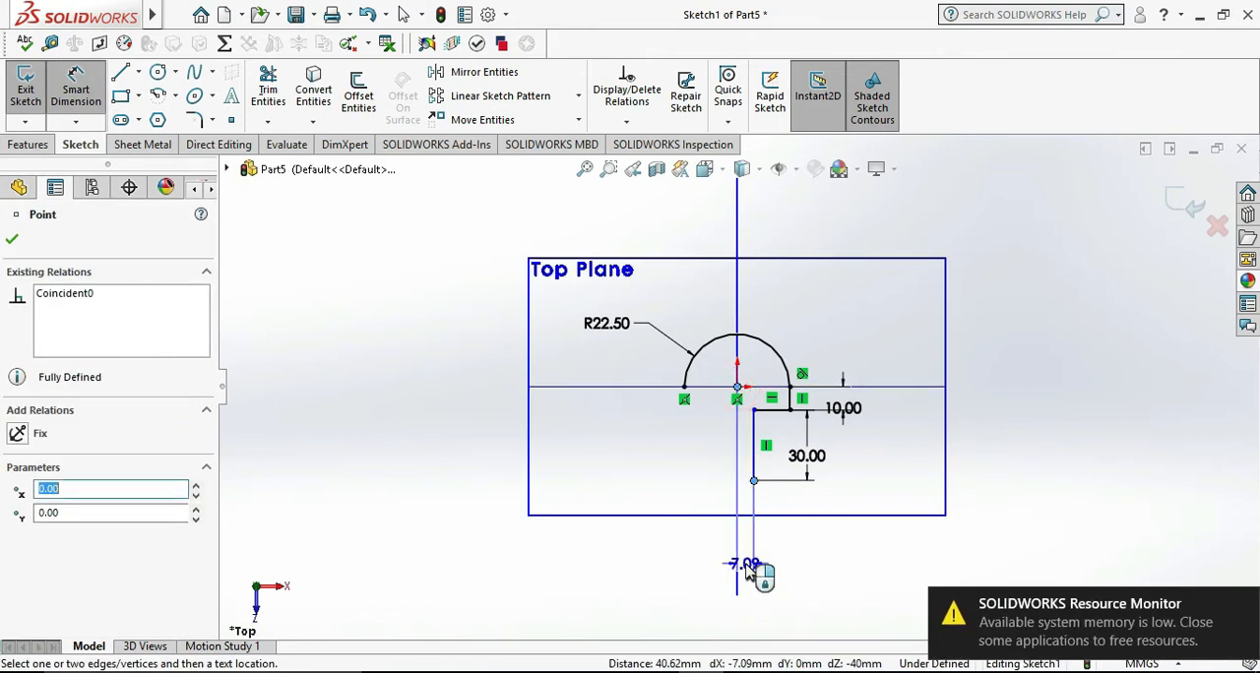
left_click(752, 575)
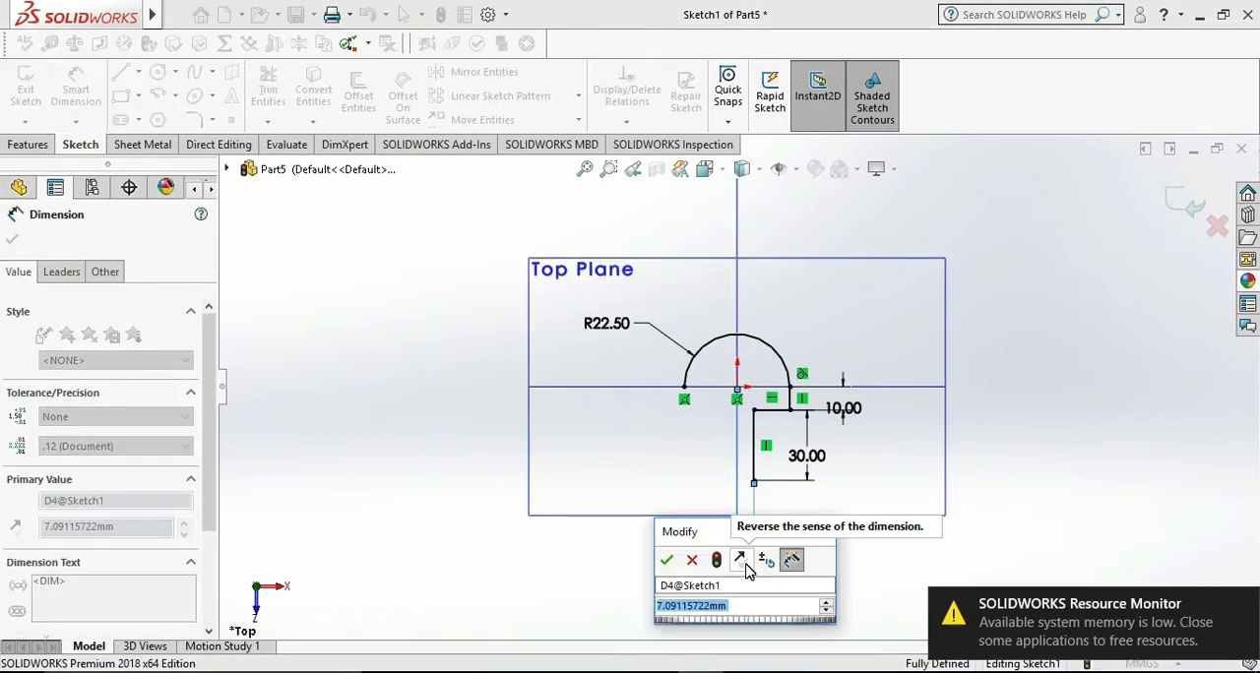
type("25/2")
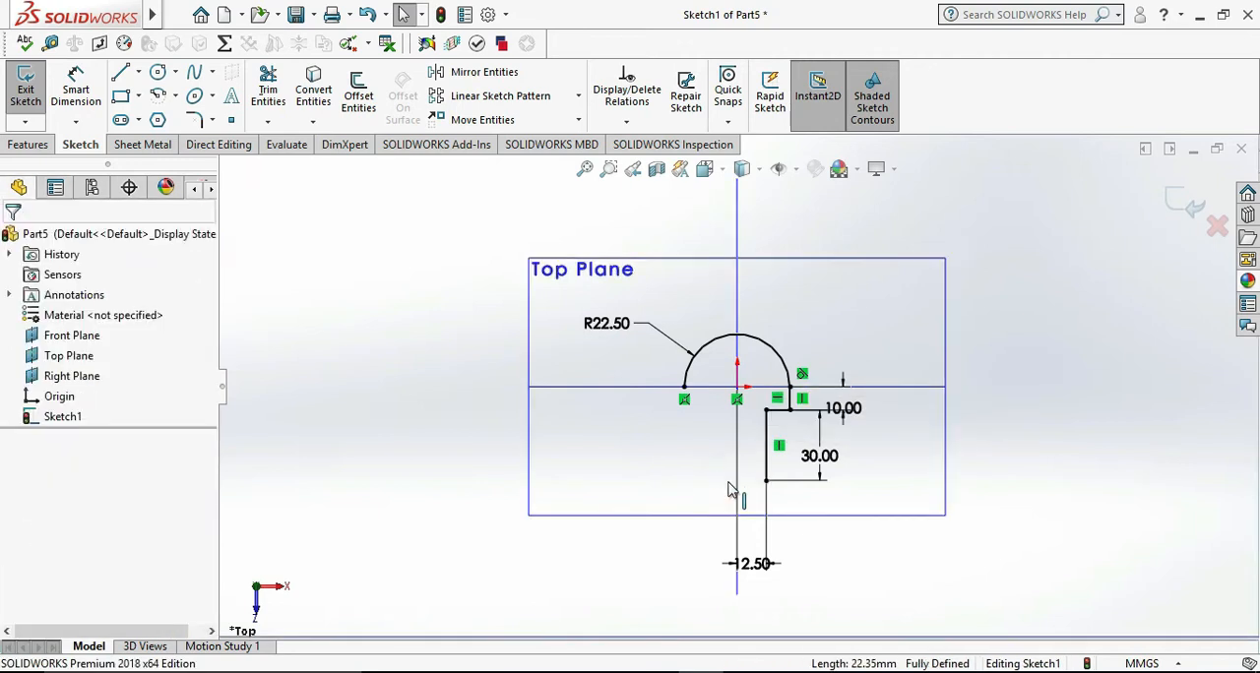
Add a vertical centerline and mirror the half sketch about it, accepting the memory warning
left_click(138, 70)
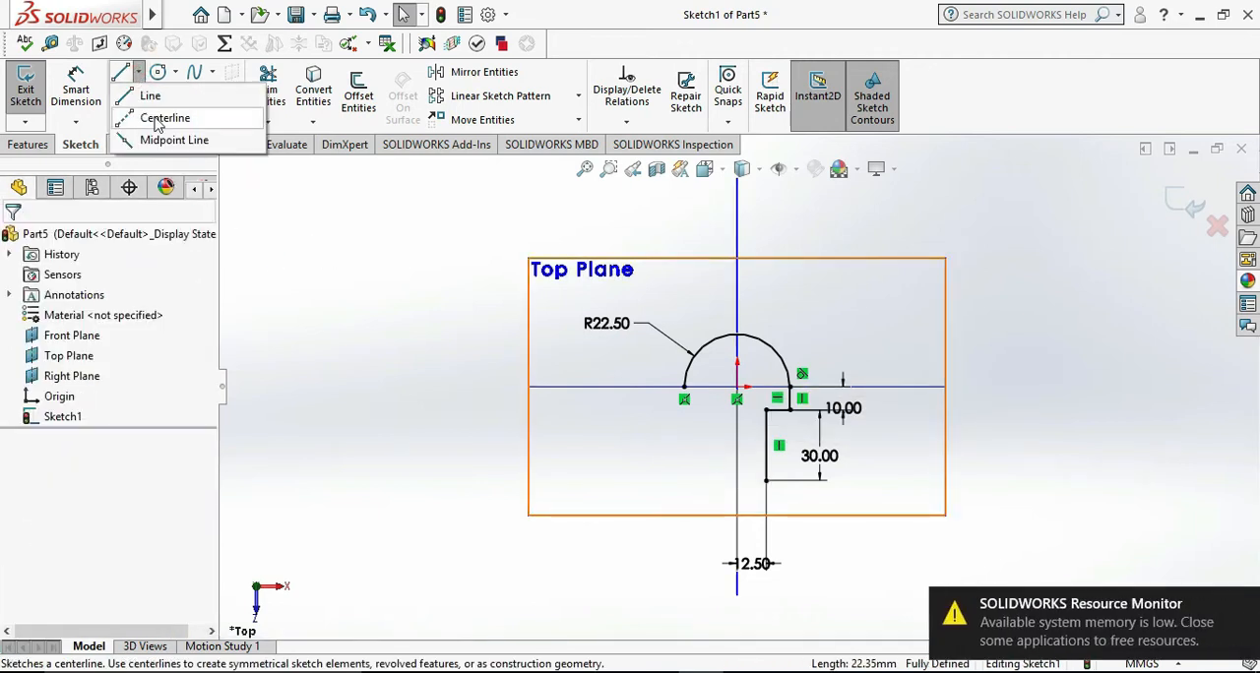
left_click(166, 118)
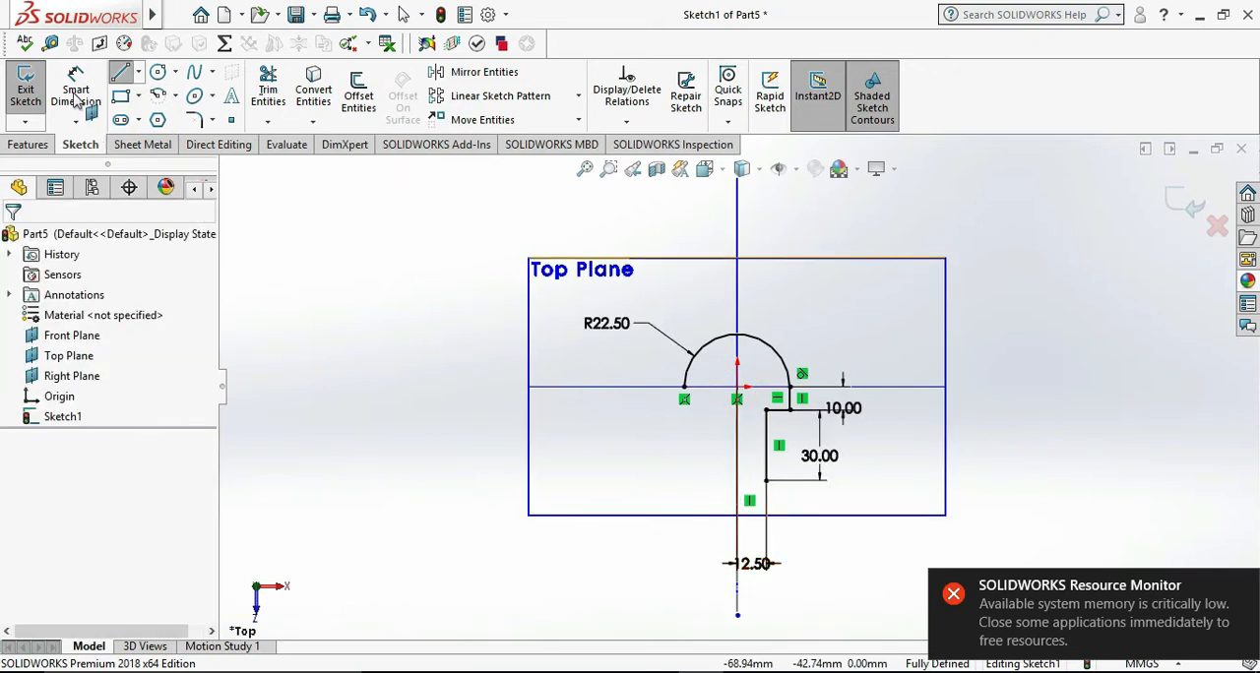
mouse_move(75, 89)
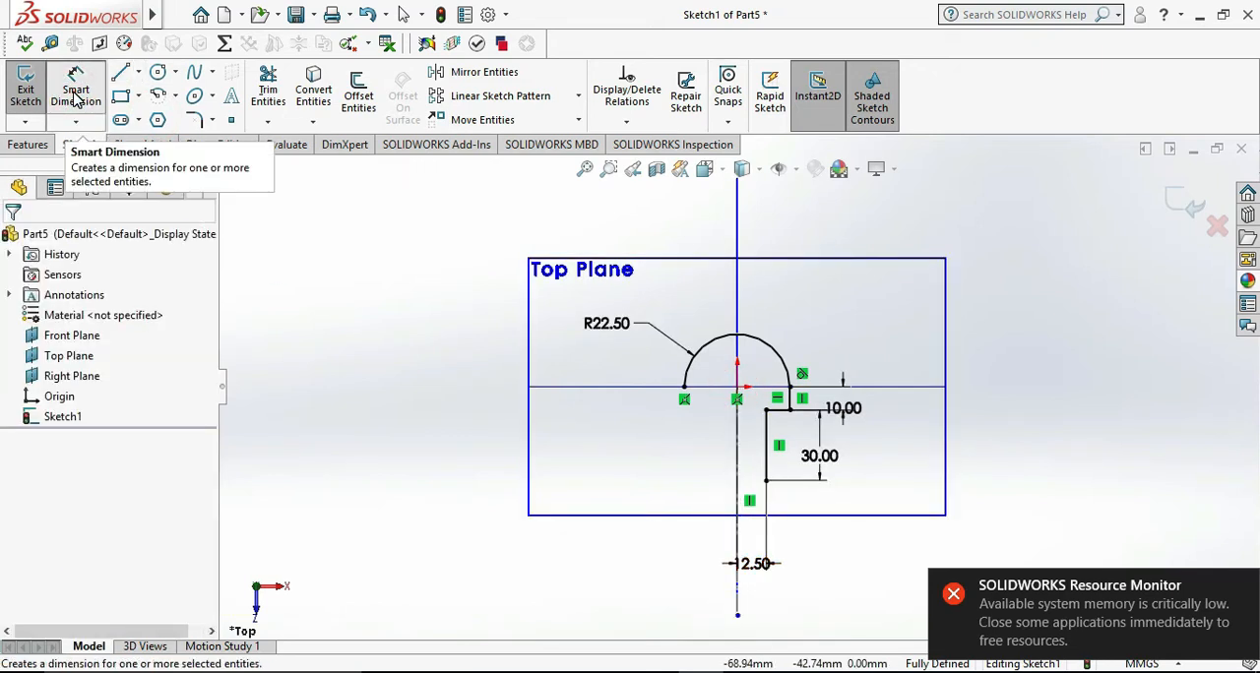
left_click(484, 71)
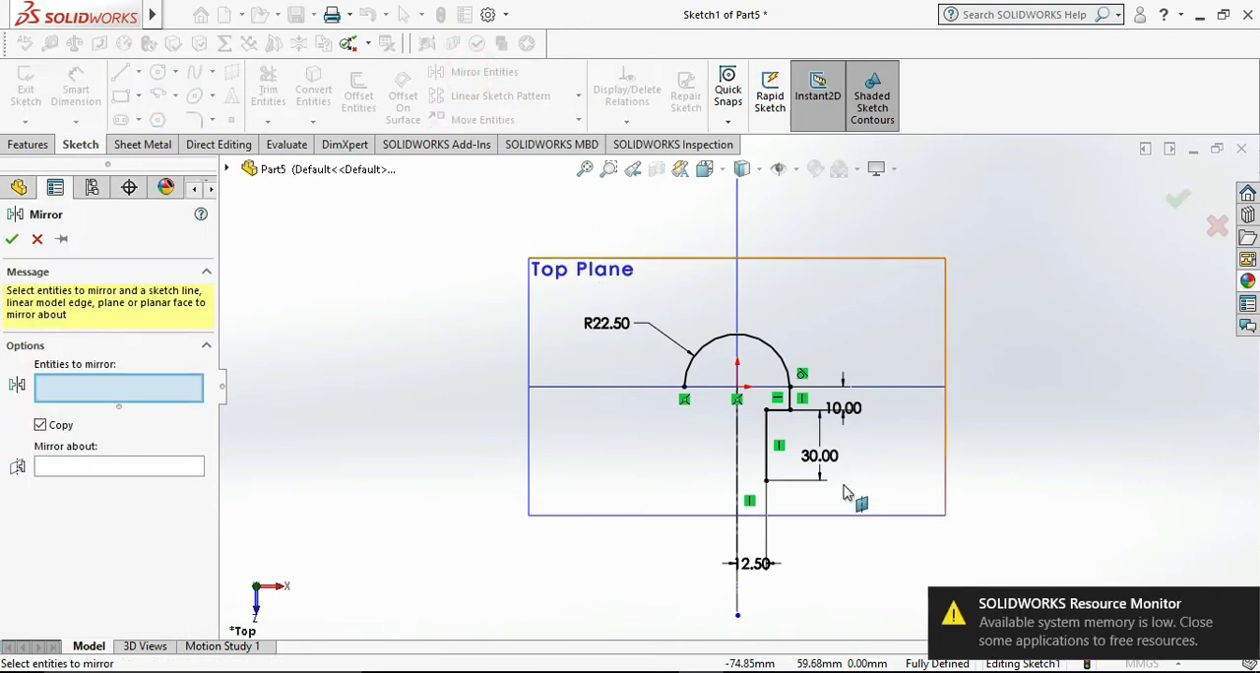
left_click(120, 71)
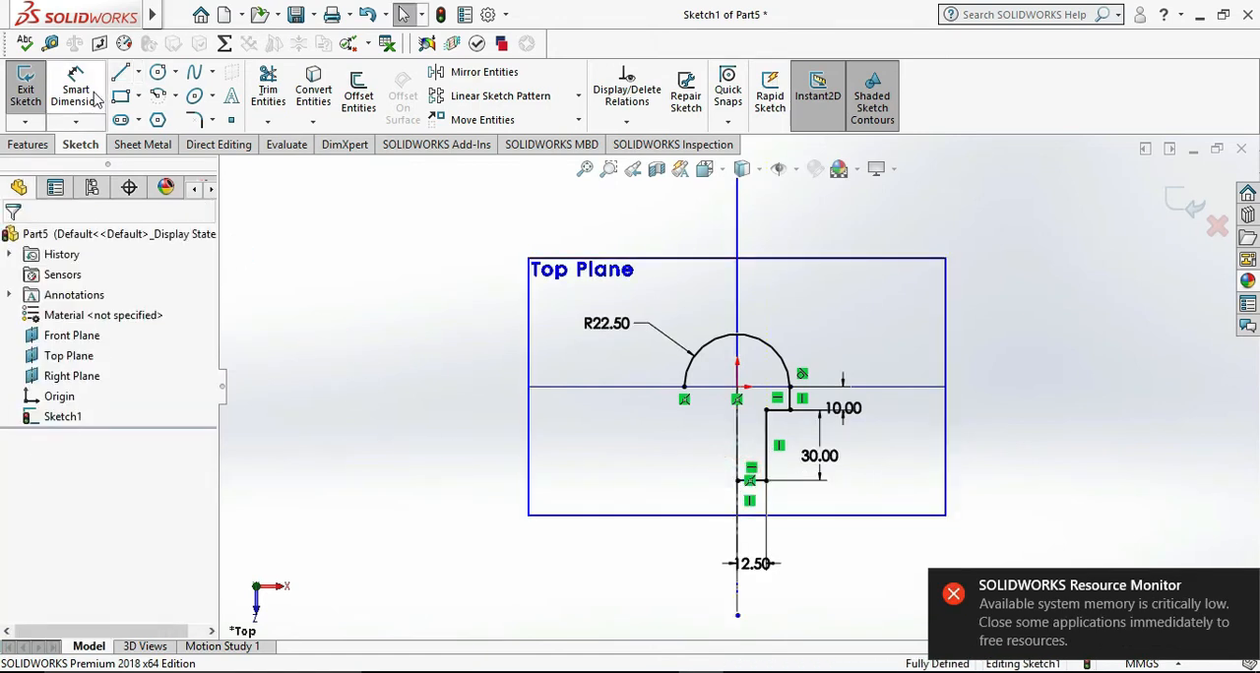
mouse_move(158, 75)
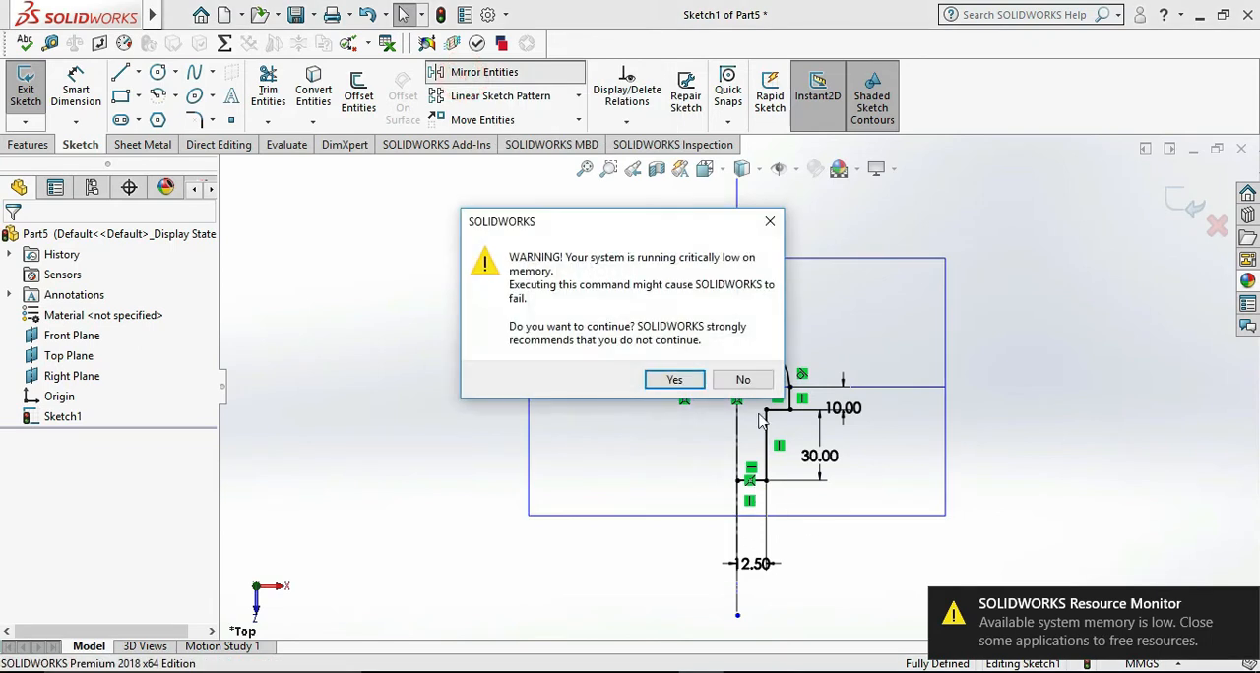
left_click(673, 380)
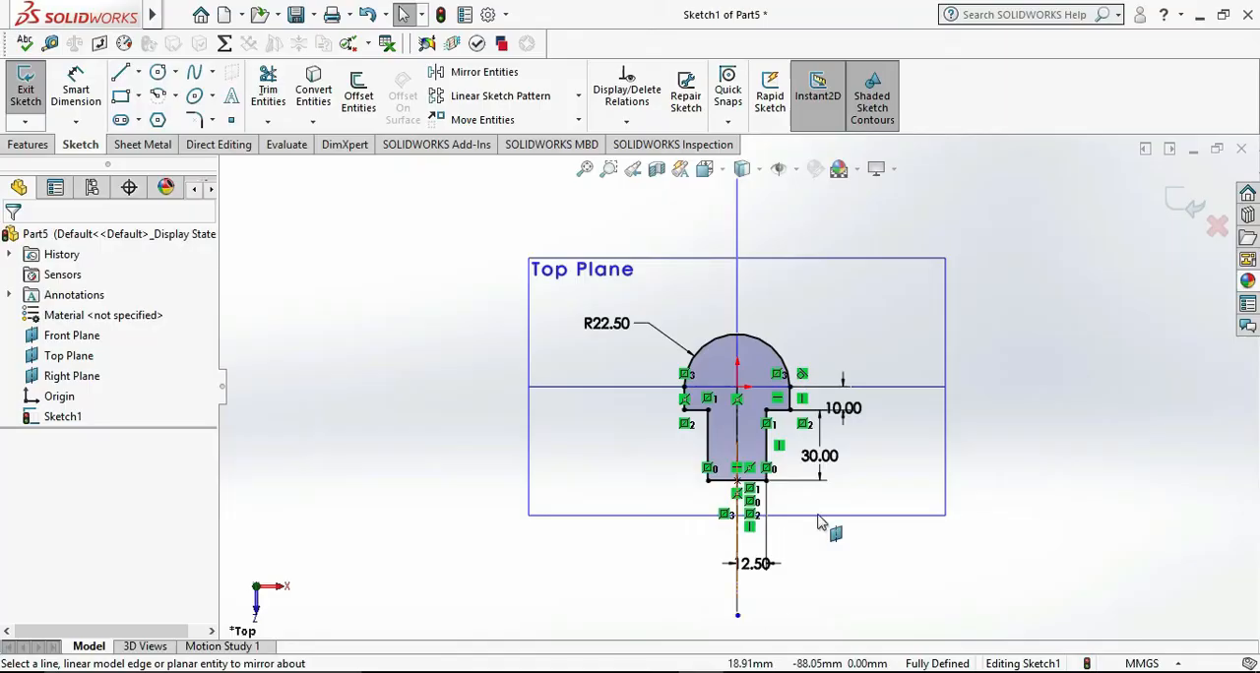
left_click(157, 71)
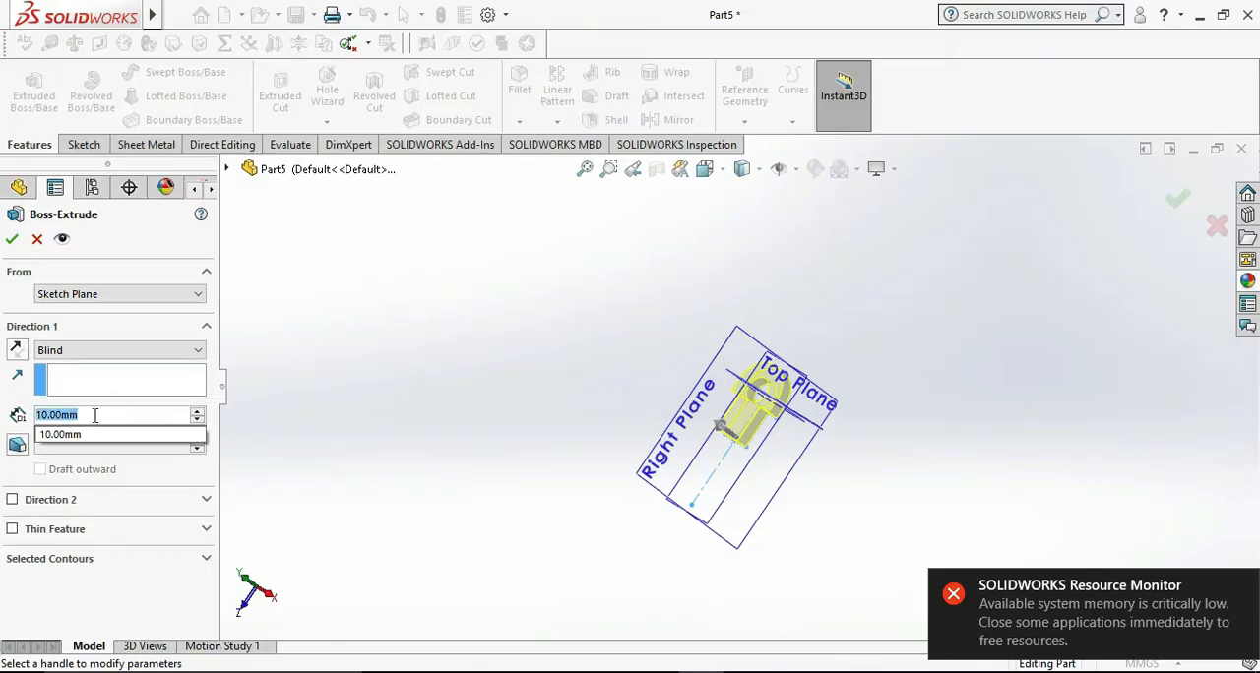
Extrude the keyhole sketch 25.00mm and select the Right Plane for a new sketch
type("25.00mm")
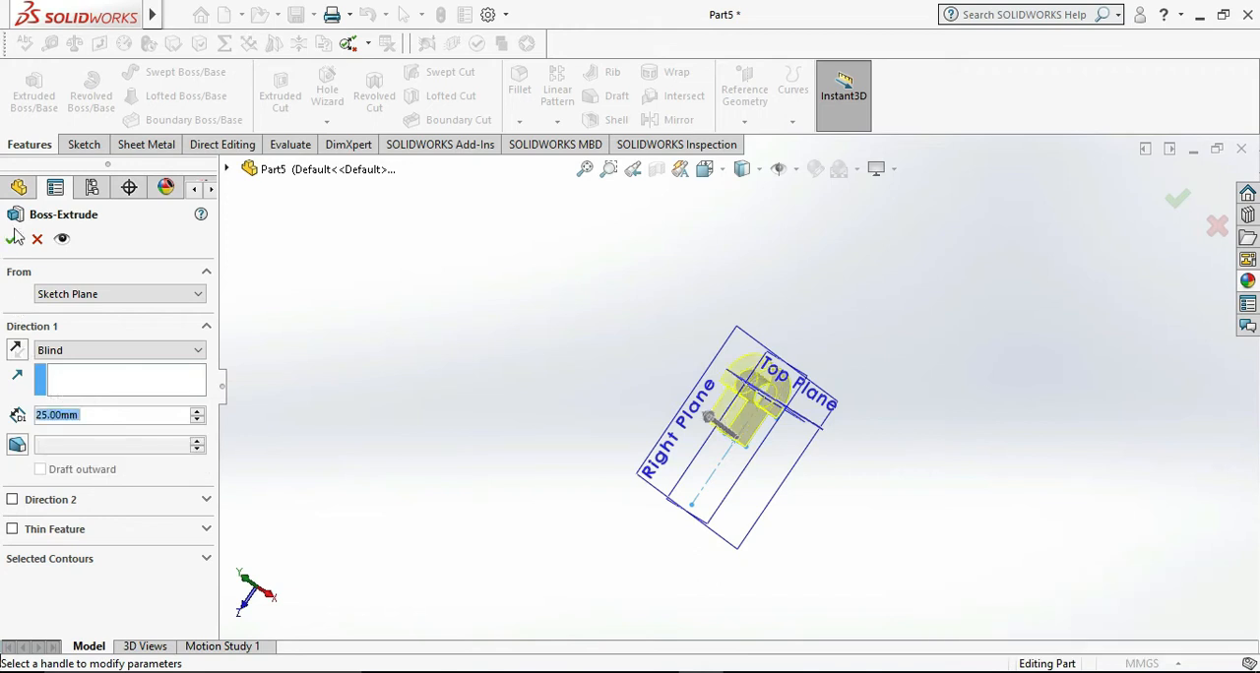
left_click(16, 240)
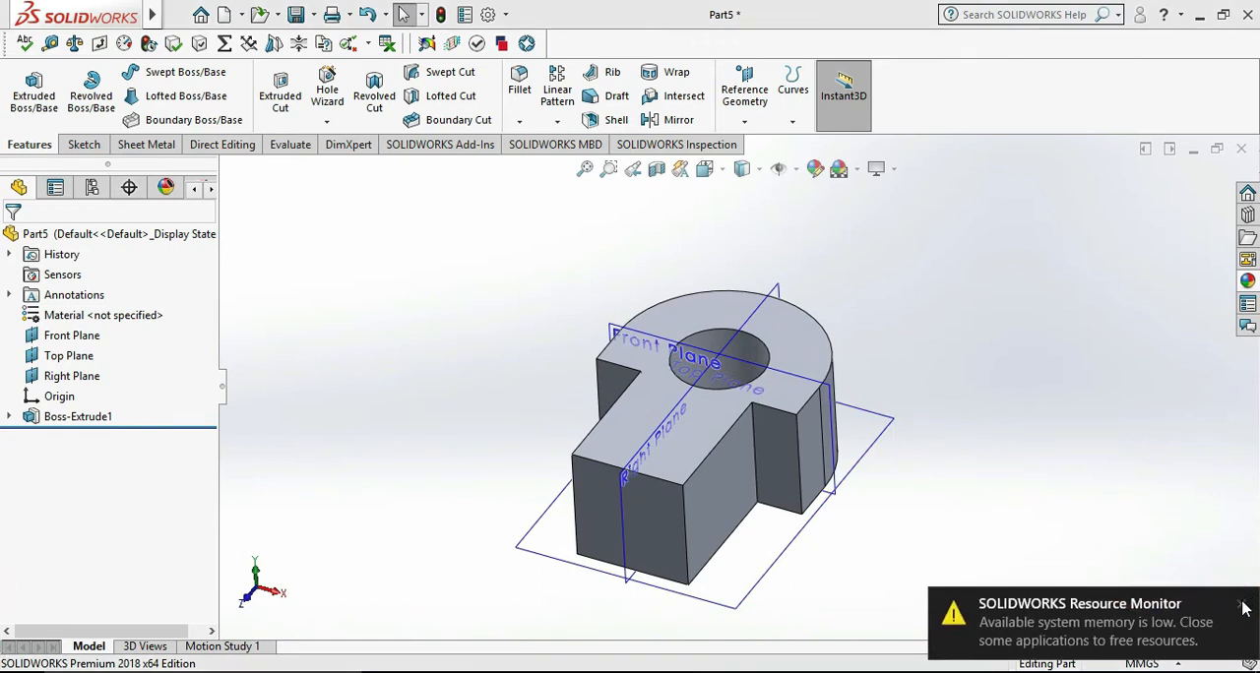
left_click(1244, 606)
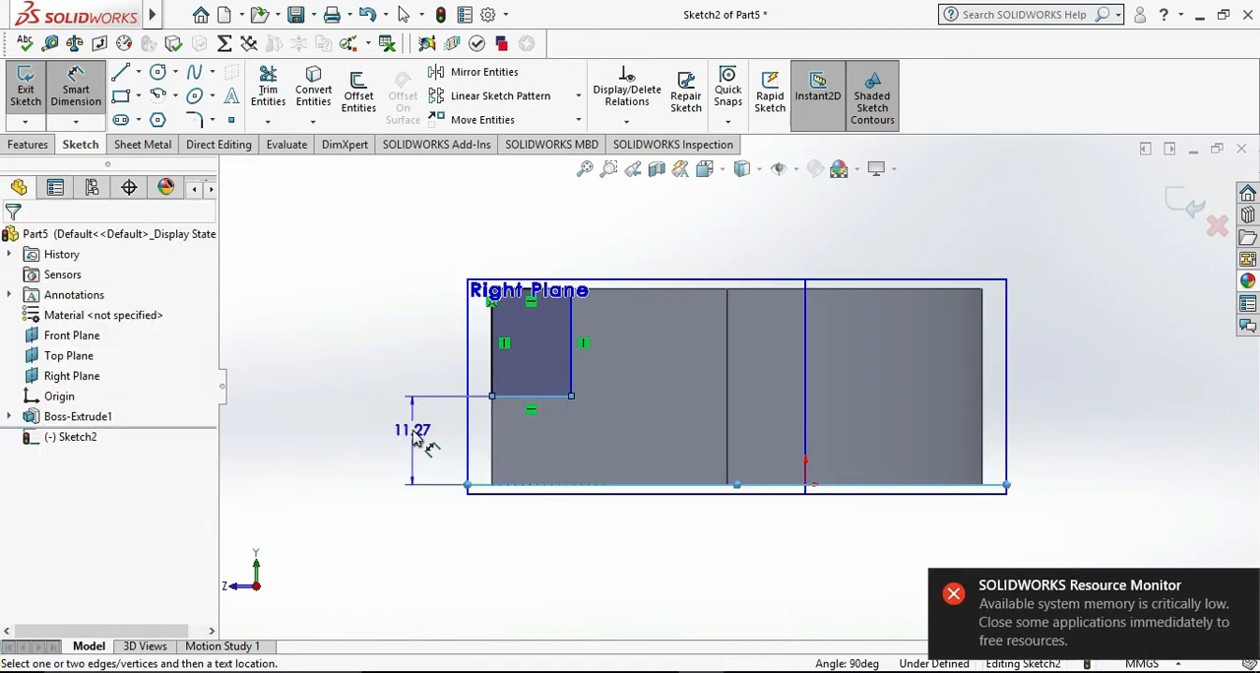
Dimension the height of the rectangle on the Right Plane sketch
left_click(412, 429)
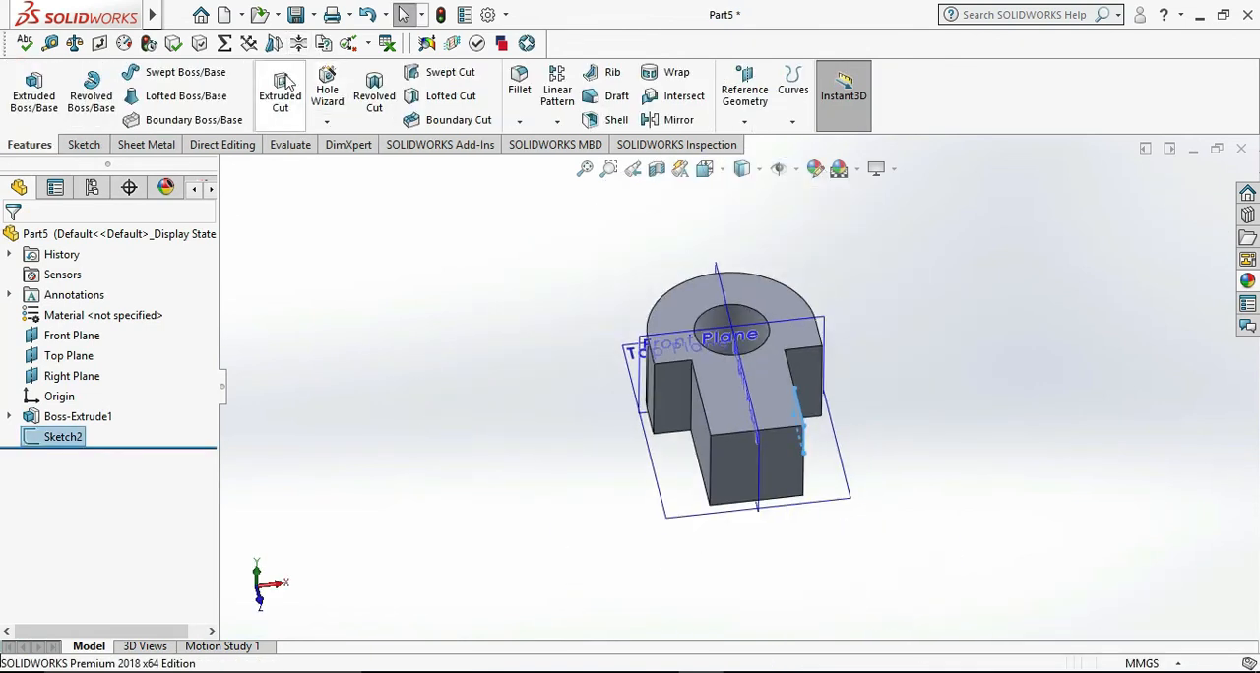
Cut the rectangle sketch Through All the block as Cut-Extrude1
left_click(279, 89)
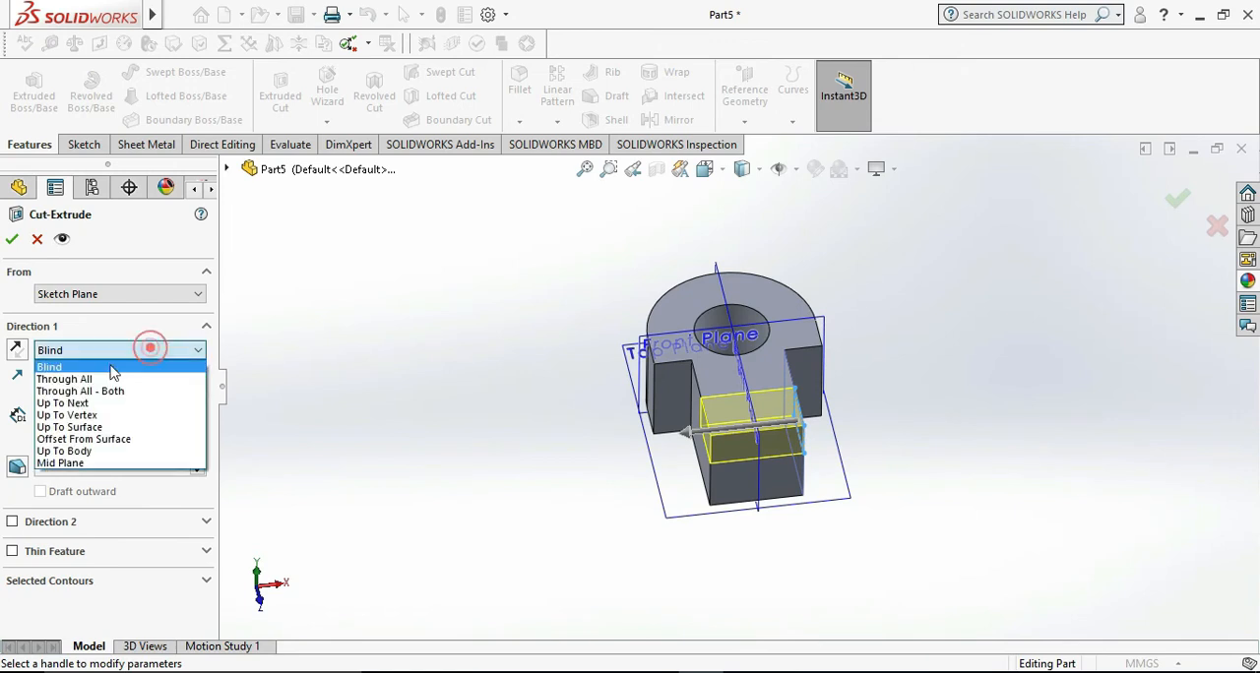
left_click(63, 378)
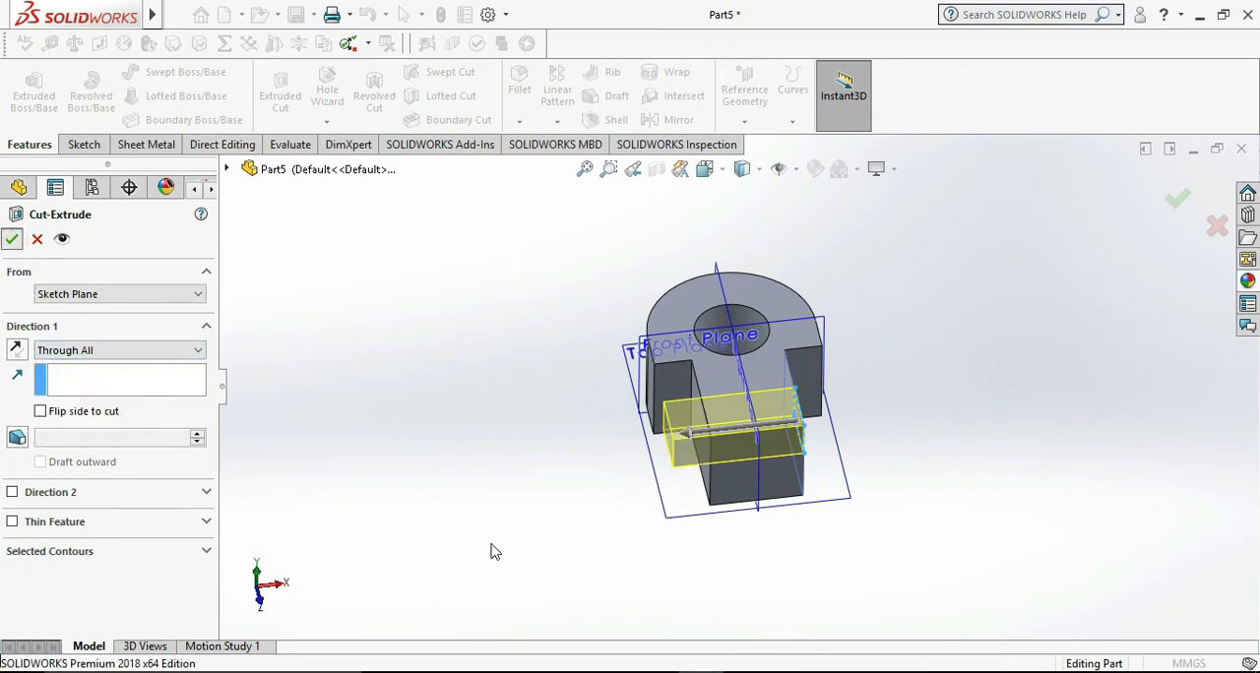
left_click(11, 238)
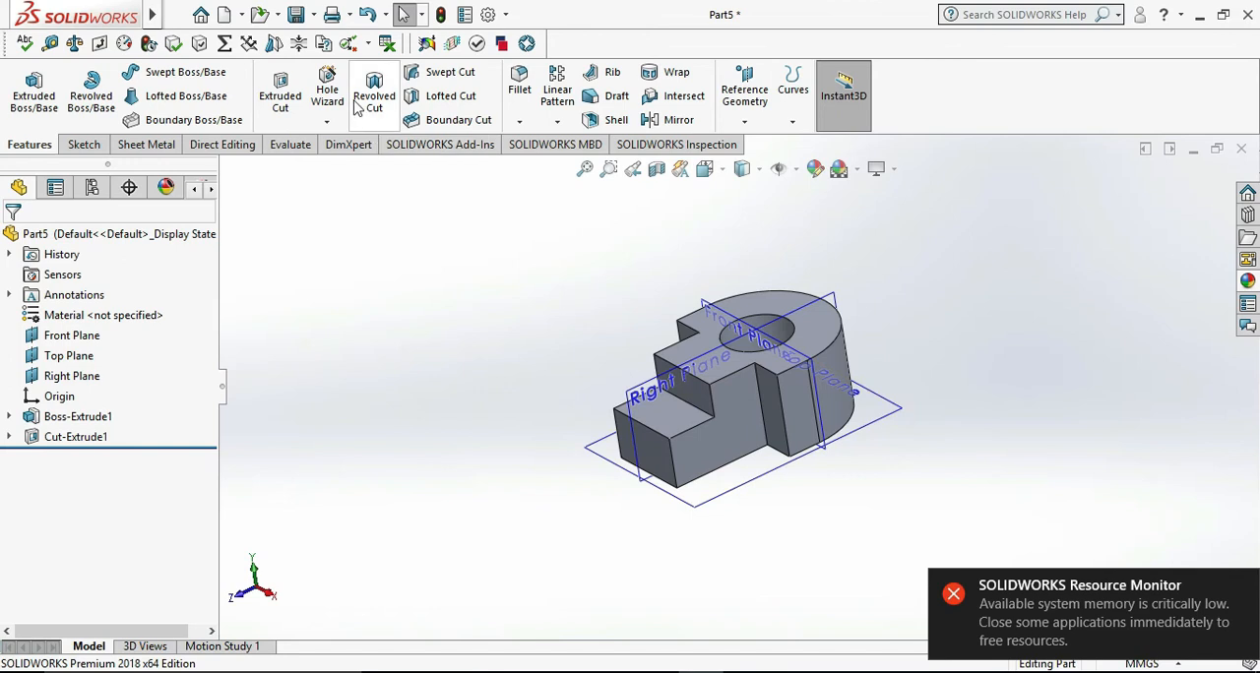
Round the tab's end edge with a 5 mm fillet, accepting the memory warning
left_click(520, 89)
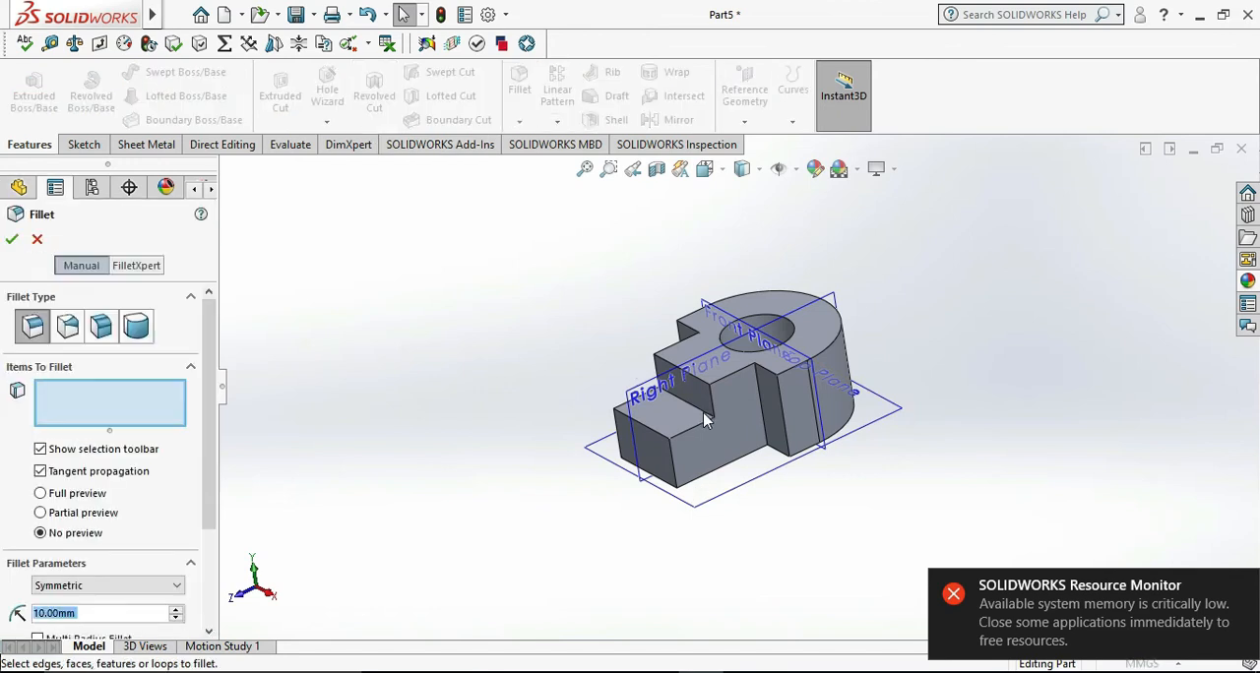
left_click(709, 409)
type("5")
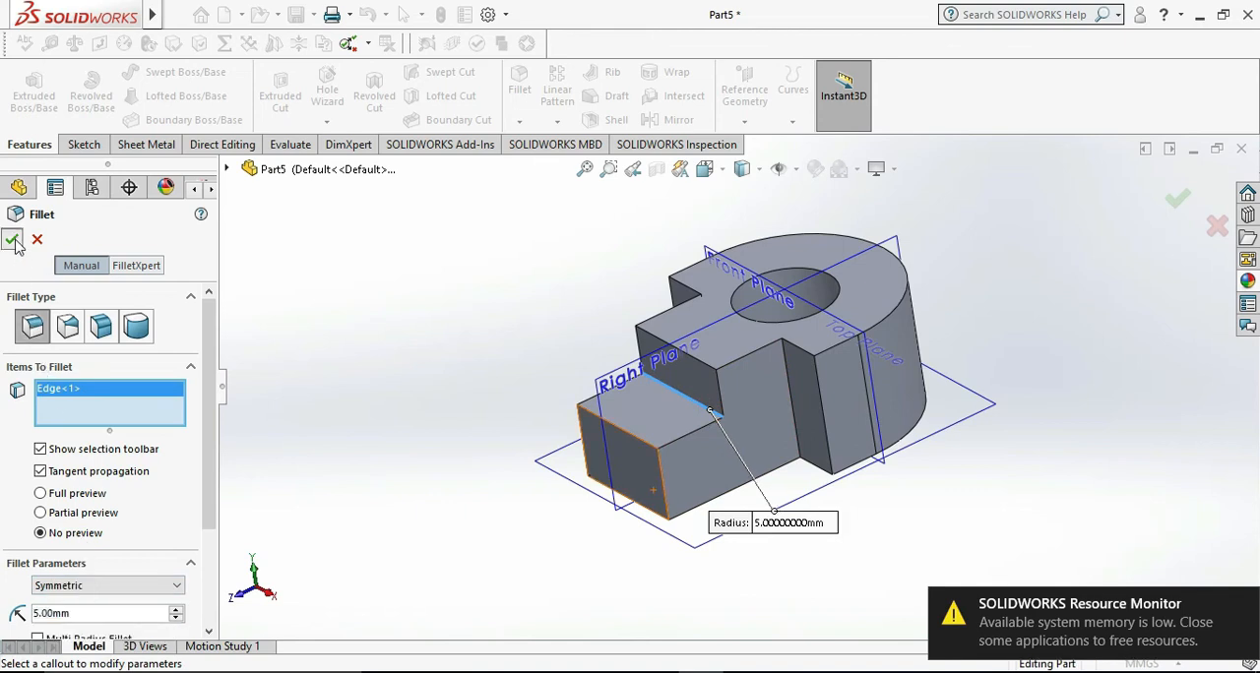
left_click(12, 240)
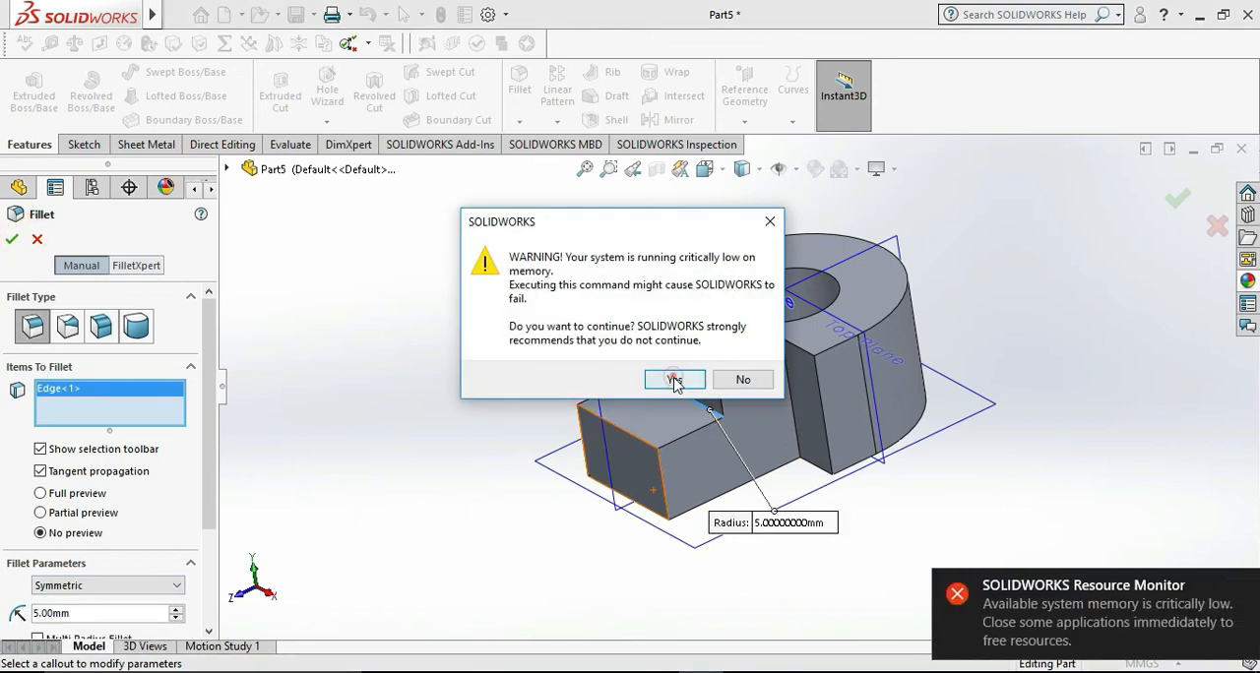
left_click(673, 378)
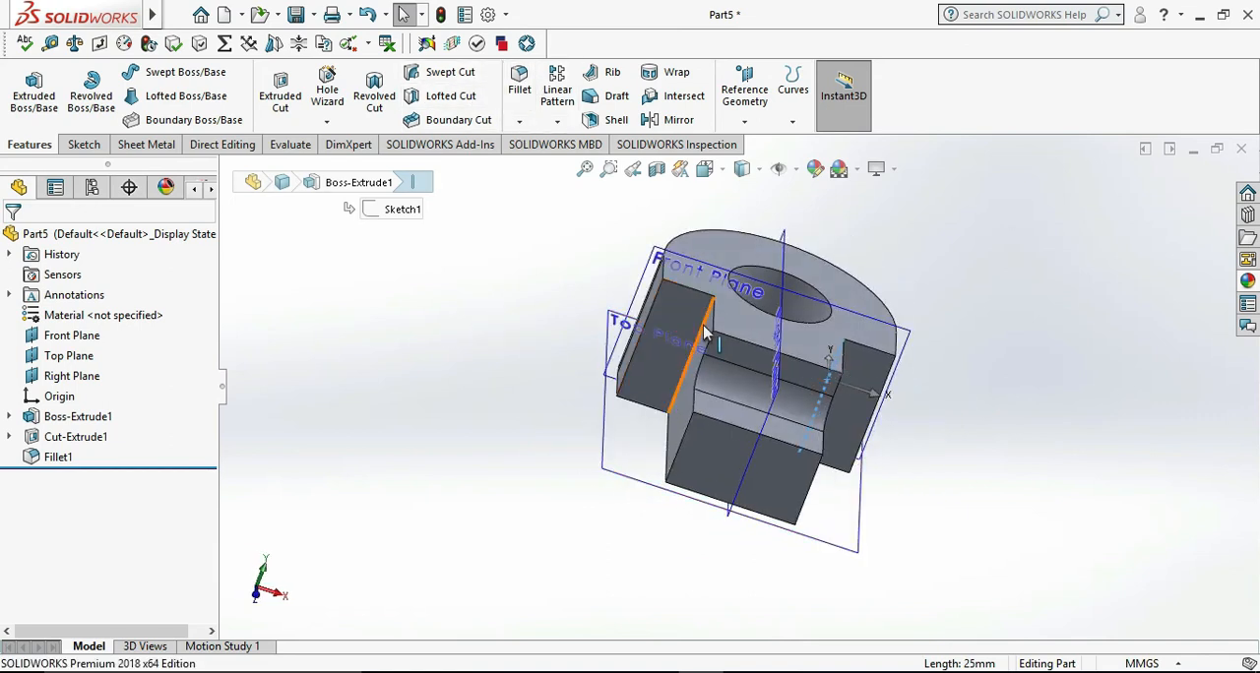
Round the two inner cut edges with a 3 mm fillet
left_click(519, 79)
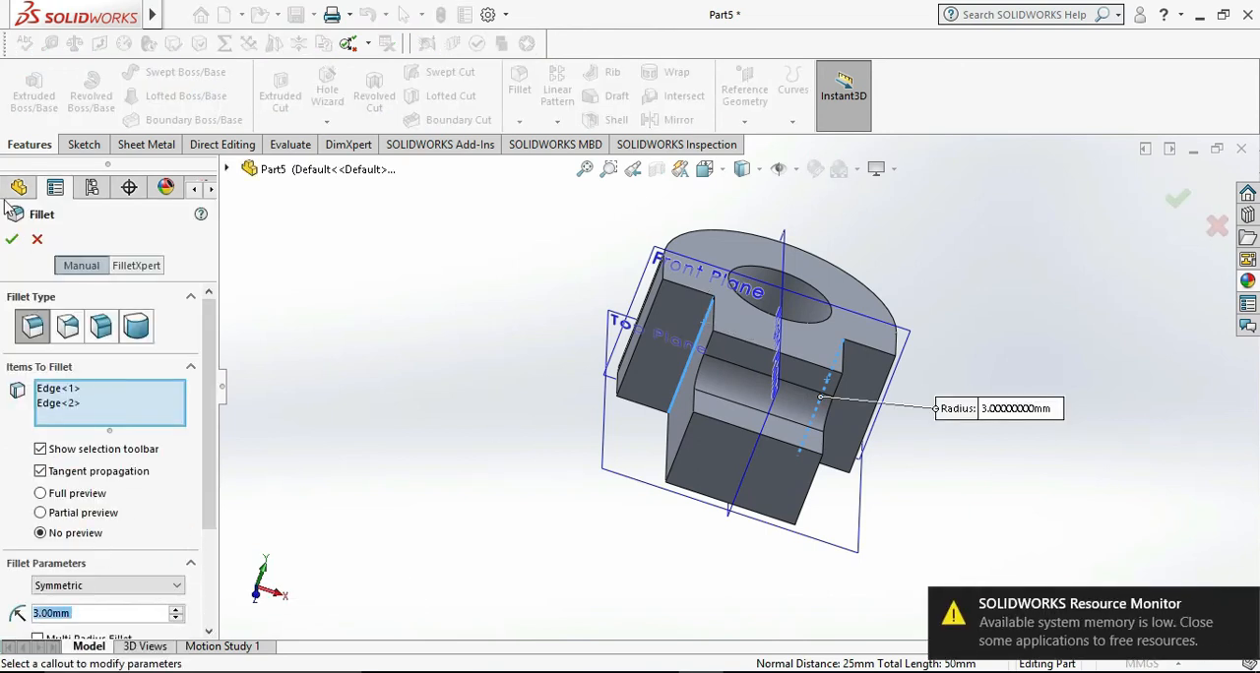
left_click(11, 240)
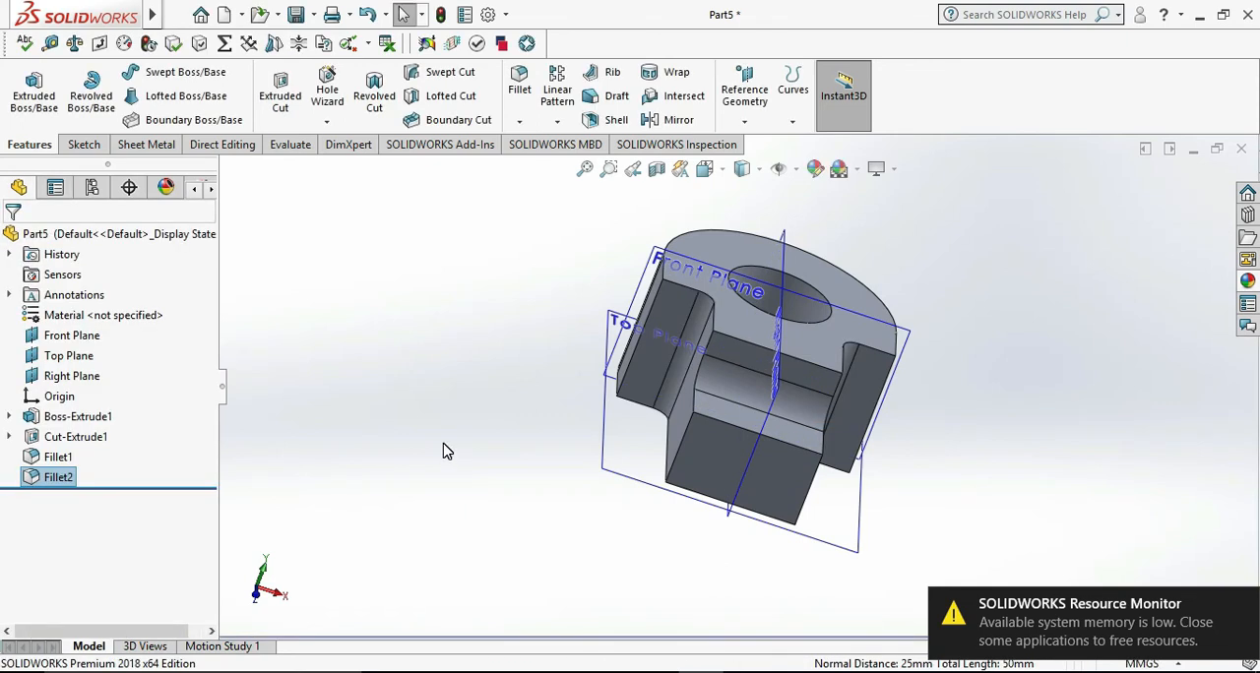